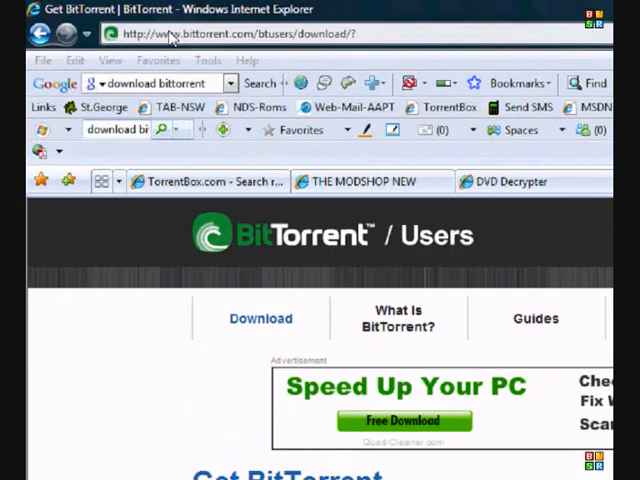
{"action": "mouse_move", "coordinate": [330, 33]}
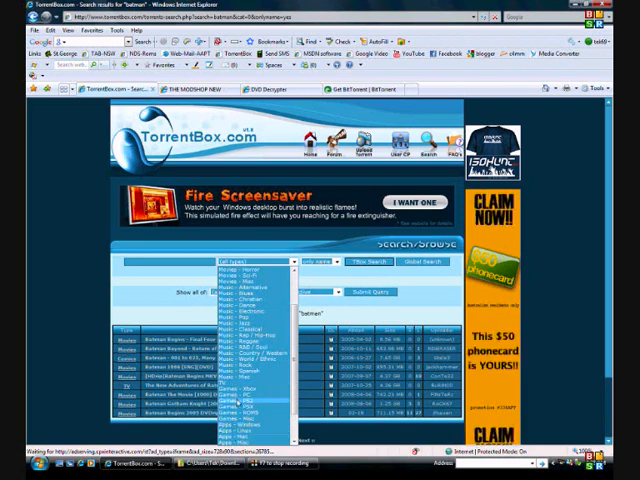
Filter the TorrentBox search to the Games - PS2 category and rerun it.
{"action": "left_click", "coordinate": [250, 267]}
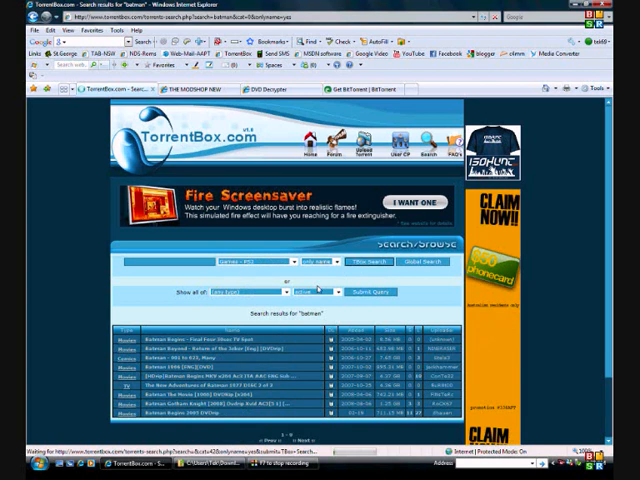
{"action": "left_click", "coordinate": [354, 296]}
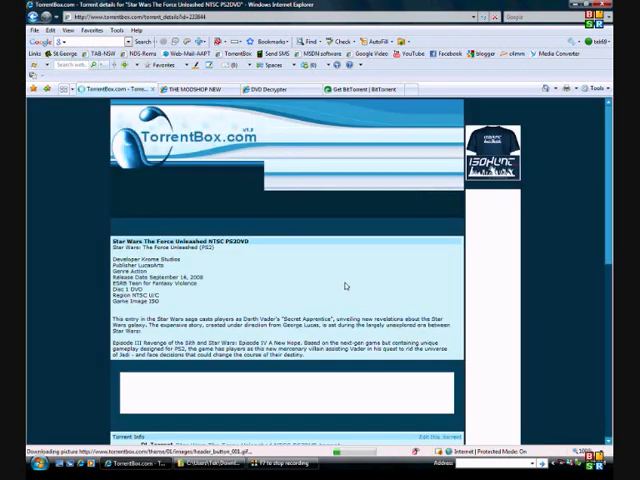
Save the Star Wars The Force Unleashed NTSC PS2DVD .torrent file.
{"action": "scroll", "scroll_direction": "down", "scroll_amount": 3}
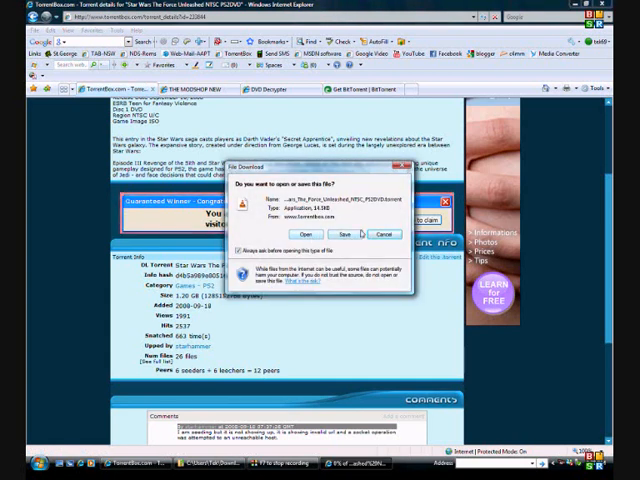
{"action": "left_click", "coordinate": [384, 234]}
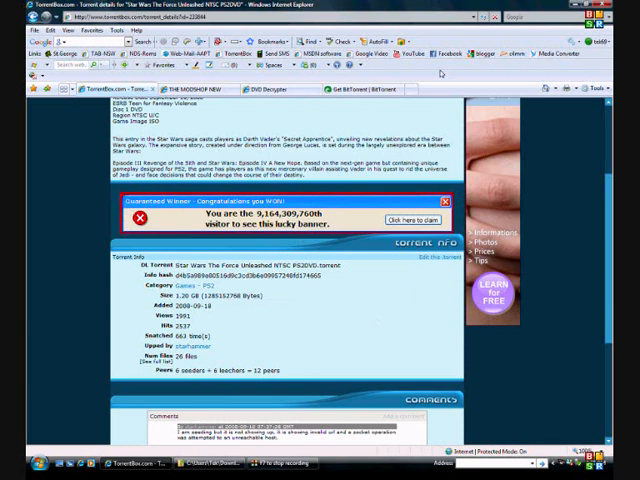
{"action": "mouse_move", "coordinate": [254, 111]}
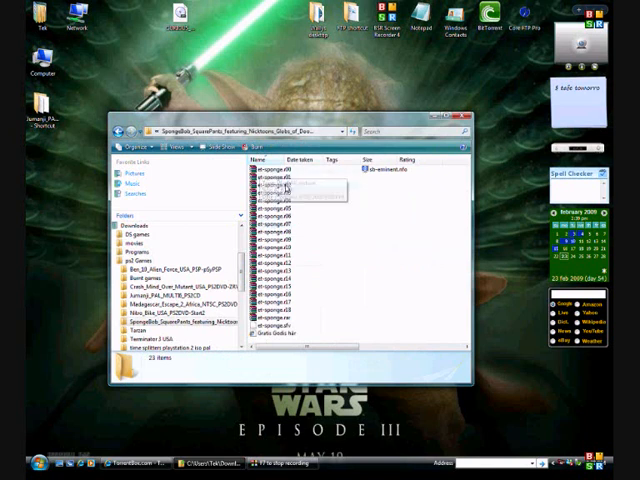
Extract the first RAR archive in the SpongeBob SquarePants game folder.
{"action": "left_click", "coordinate": [275, 330]}
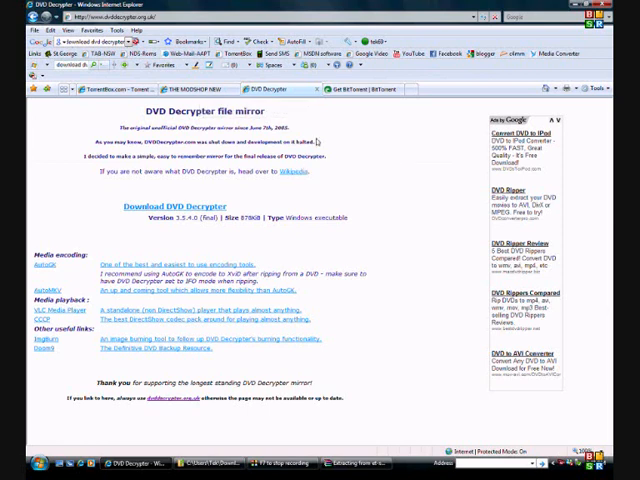
{"action": "mouse_move", "coordinate": [322, 148]}
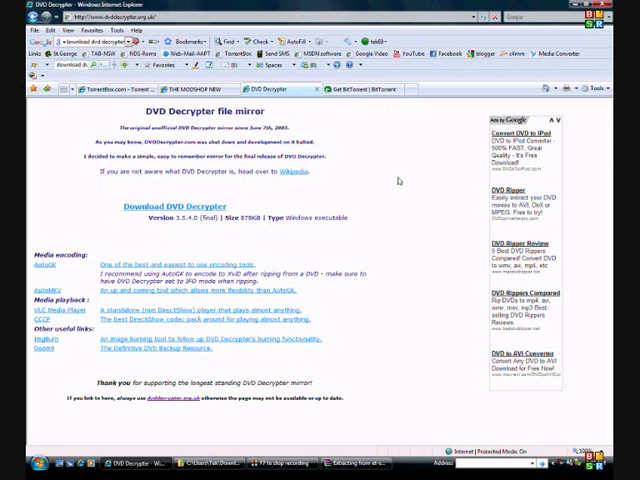
Show the DVD Decrypter file mirror page with its download link.
{"action": "left_click", "coordinate": [190, 89]}
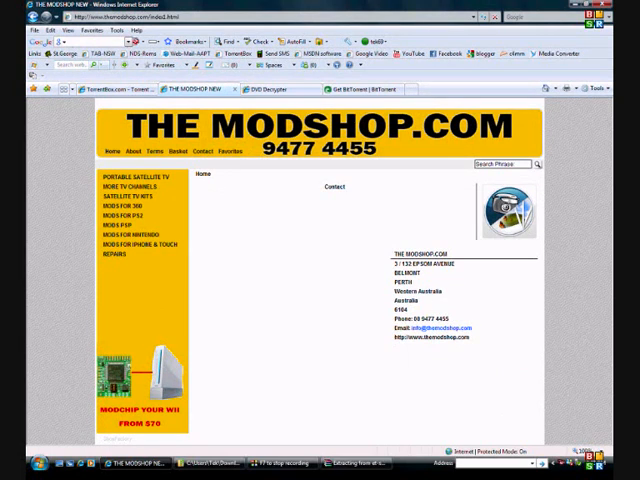
{"action": "mouse_move", "coordinate": [199, 279]}
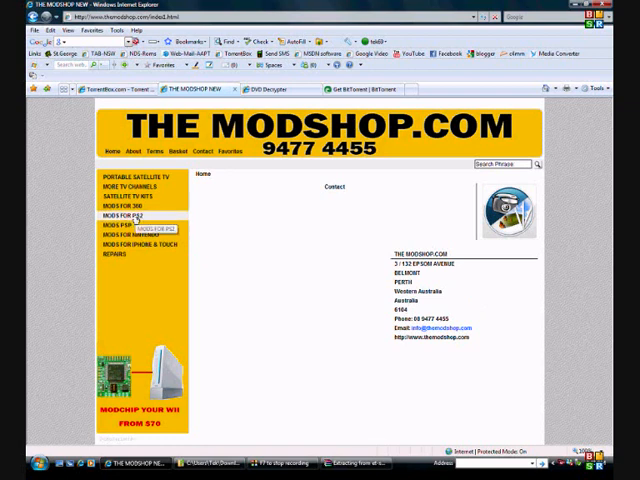
Open MODS FOR PS2 on The Modshop to show the Modbo 4.0 modchip.
{"action": "left_click", "coordinate": [130, 205]}
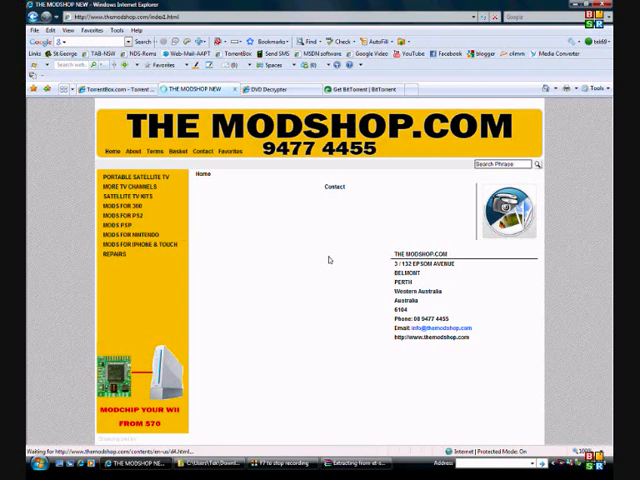
{"action": "mouse_move", "coordinate": [316, 425]}
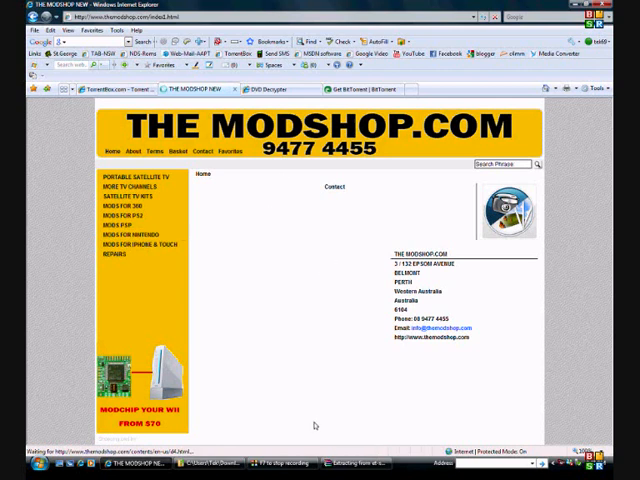
{"action": "left_click", "coordinate": [120, 207]}
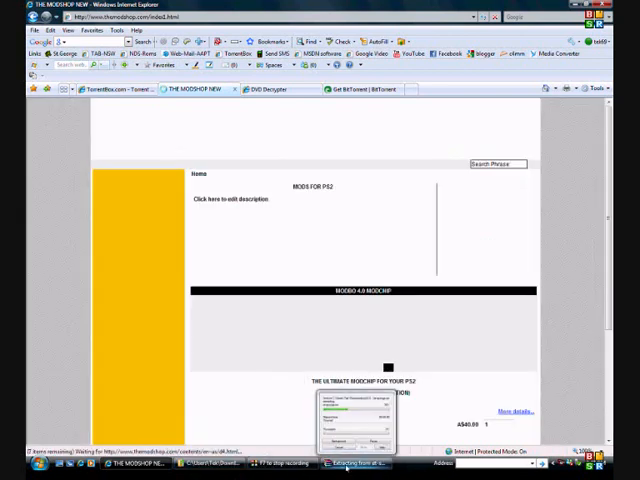